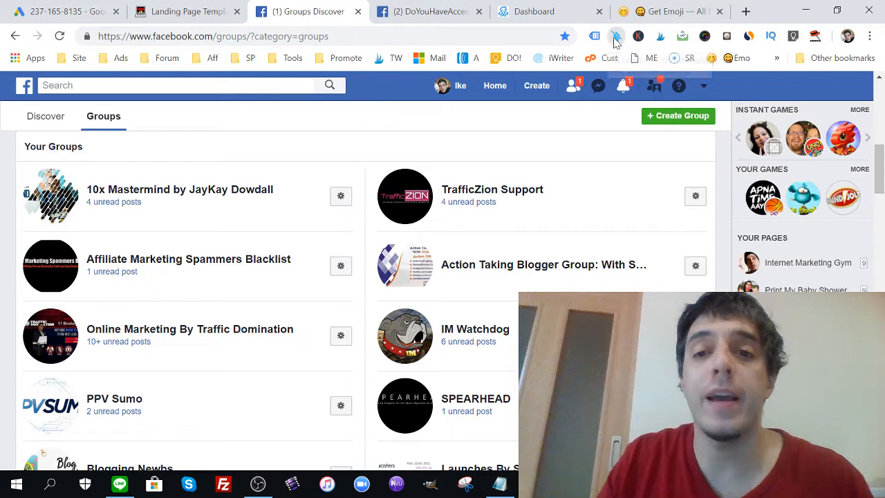
- Browse the Your Groups list and bring up the promo scheduler's saved promo text
{"action": "left_click", "coordinate": [616, 36]}
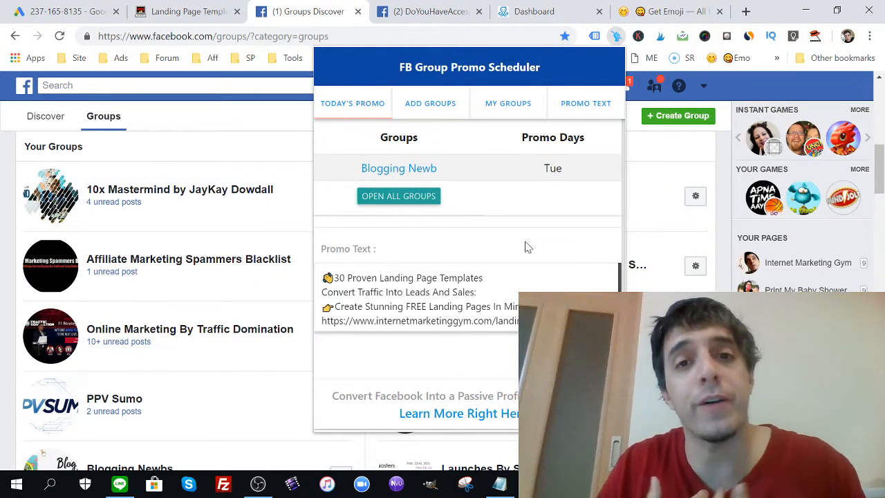
{"action": "mouse_move", "coordinate": [279, 144]}
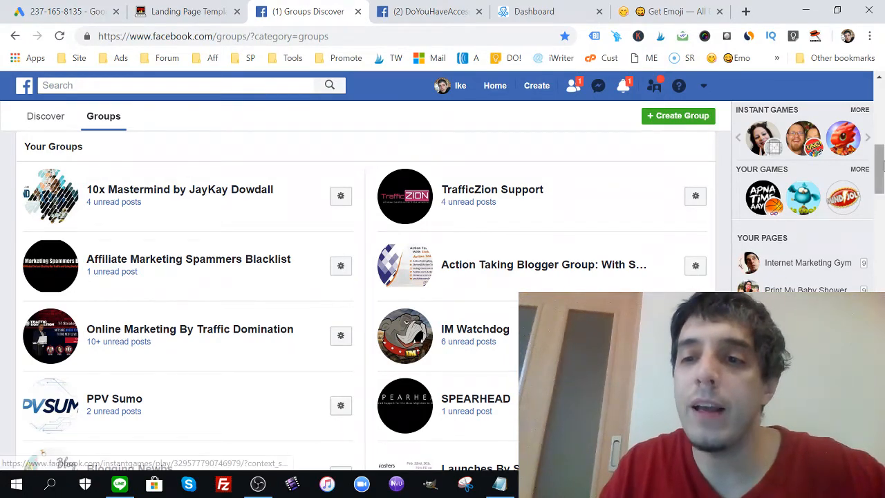
{"action": "scroll", "scroll_direction": "down", "scroll_amount": 3}
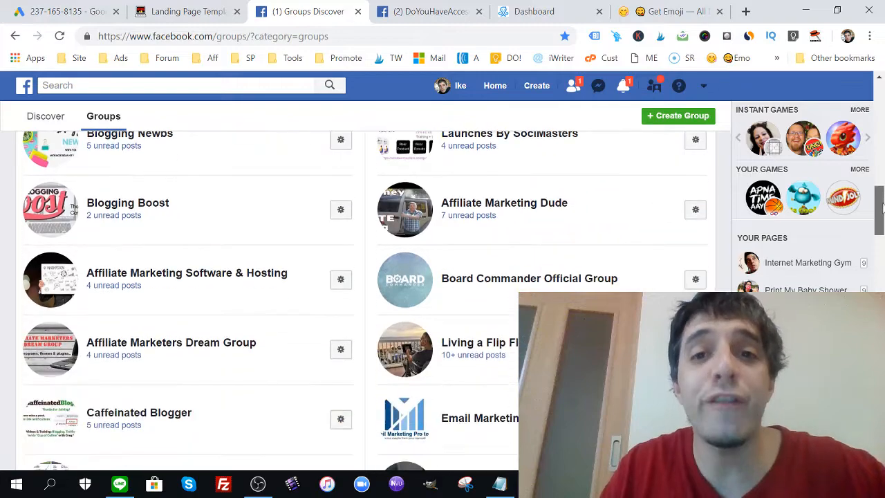
{"action": "scroll", "scroll_direction": "down", "scroll_amount": 3}
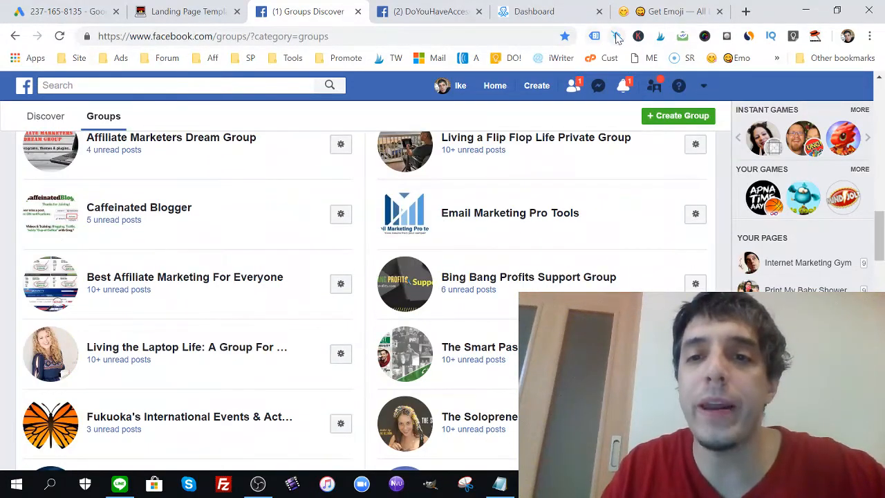
{"action": "left_click", "coordinate": [617, 35]}
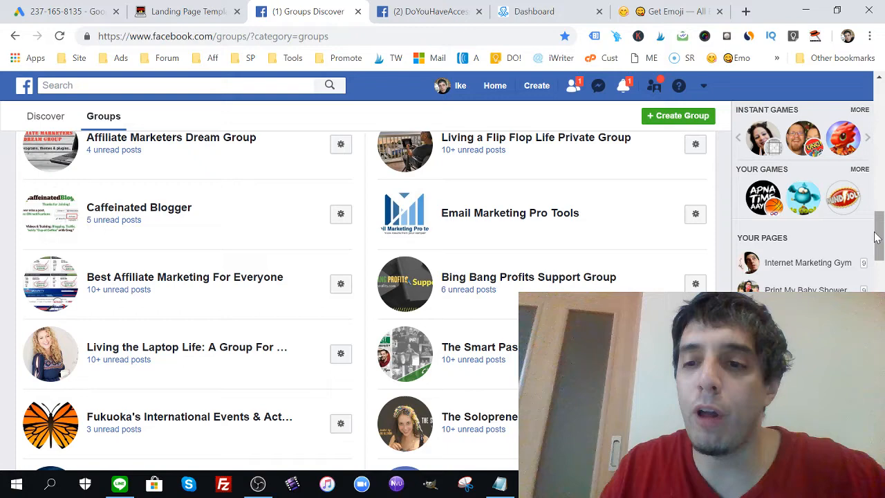
{"action": "scroll", "scroll_direction": "down", "scroll_amount": 3}
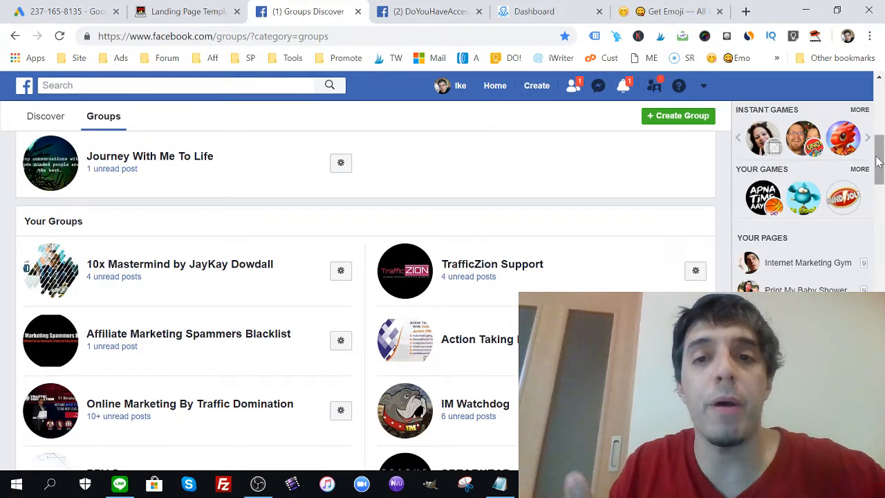
{"action": "scroll", "scroll_direction": "down", "scroll_amount": 3}
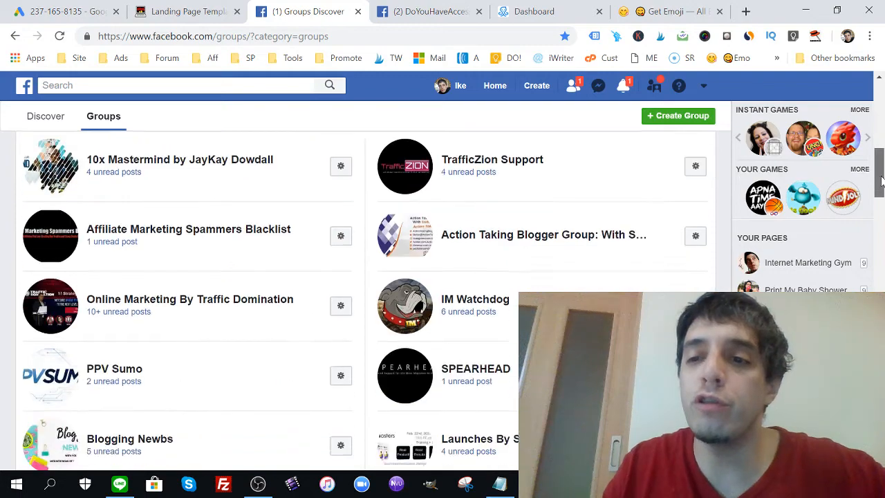
{"action": "scroll", "scroll_direction": "down", "scroll_amount": 3}
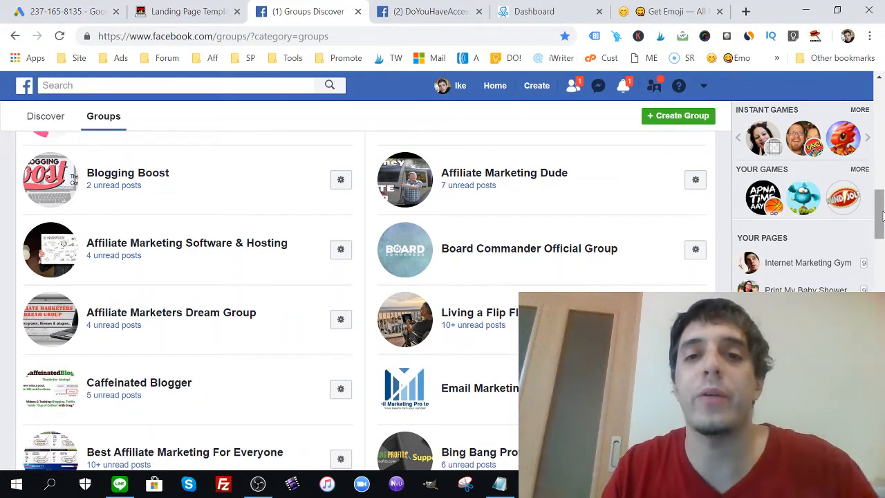
{"action": "mouse_move", "coordinate": [623, 86]}
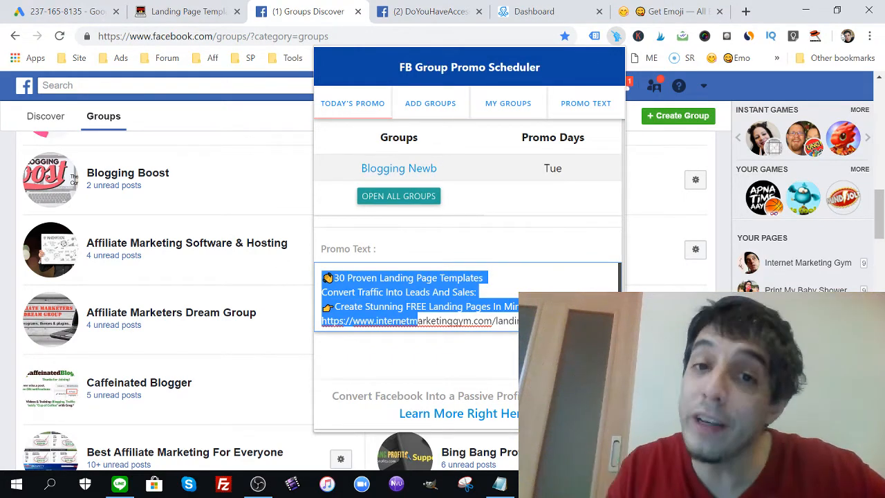
- Open the internetmarketinggym.com landing page linked in the promo text
{"action": "left_click", "coordinate": [184, 11]}
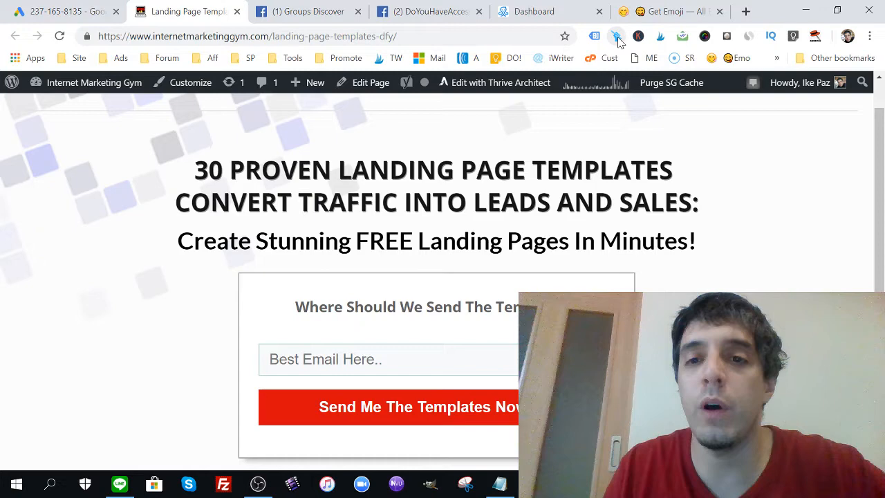
- Review the 30 Proven Landing Page Templates page and bring the promo scheduler up over it
{"action": "left_click", "coordinate": [617, 36]}
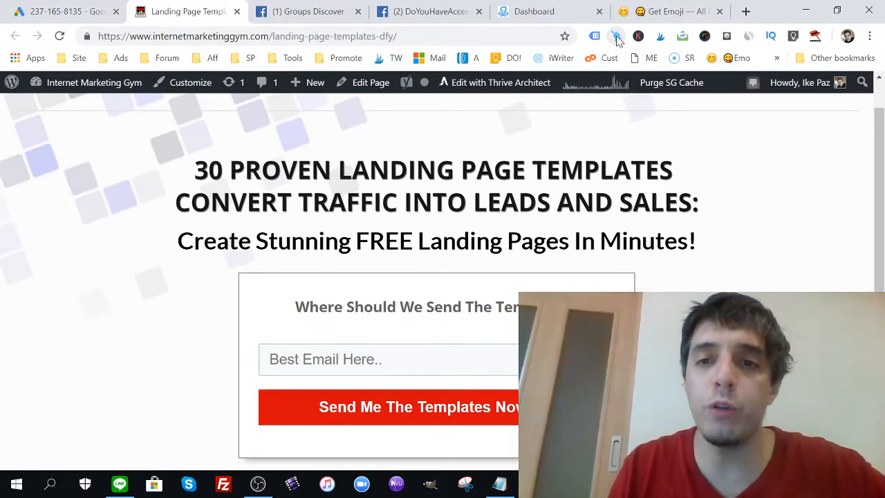
{"action": "left_click", "coordinate": [617, 36]}
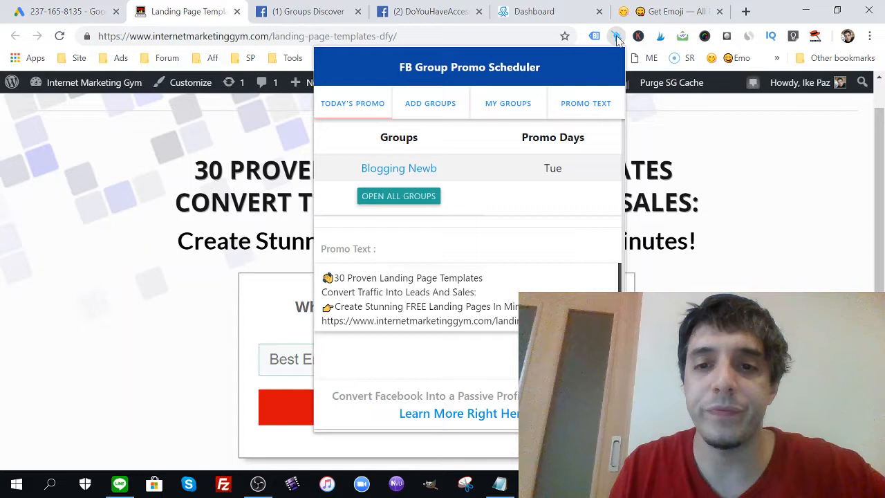
- View the Promo Text, My Groups and Add Groups views, then close the scheduler popup
{"action": "left_click", "coordinate": [586, 102]}
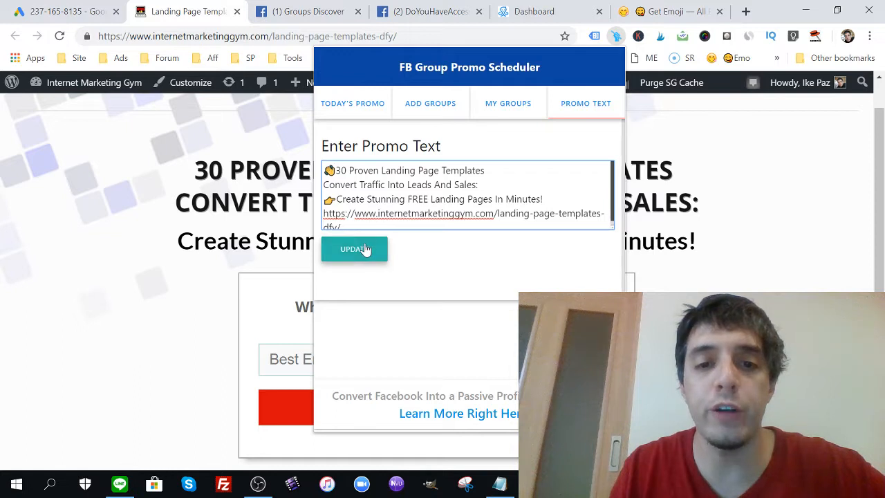
{"action": "mouse_move", "coordinate": [380, 260]}
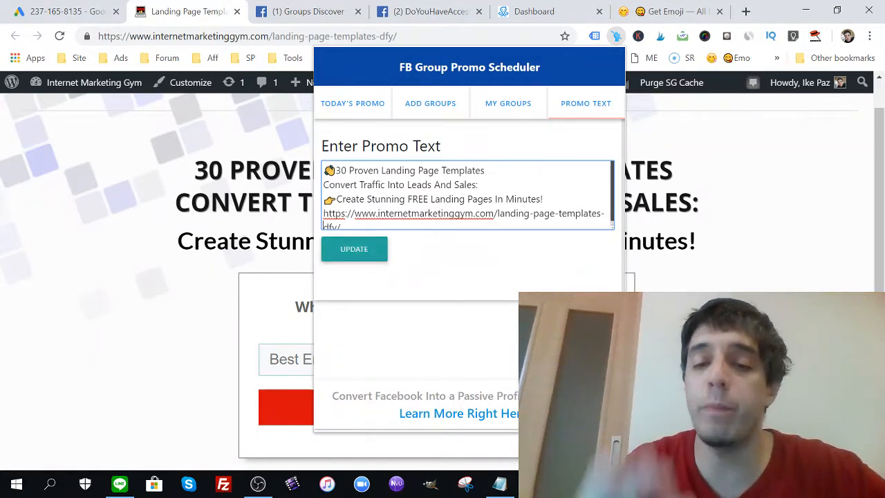
{"action": "mouse_move", "coordinate": [520, 246]}
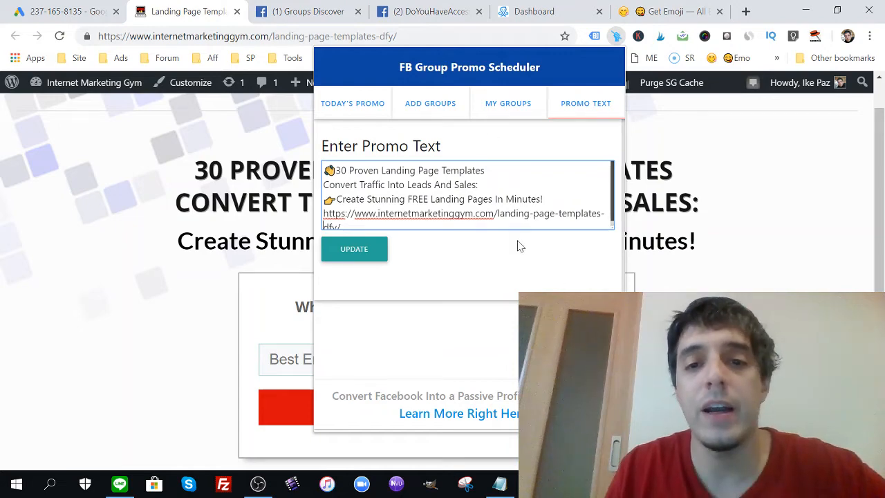
{"action": "mouse_move", "coordinate": [525, 244]}
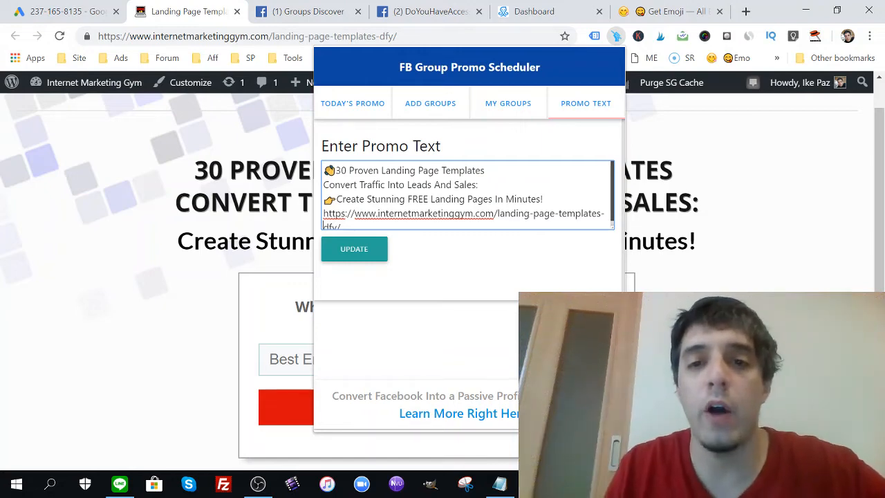
{"action": "left_click", "coordinate": [507, 103]}
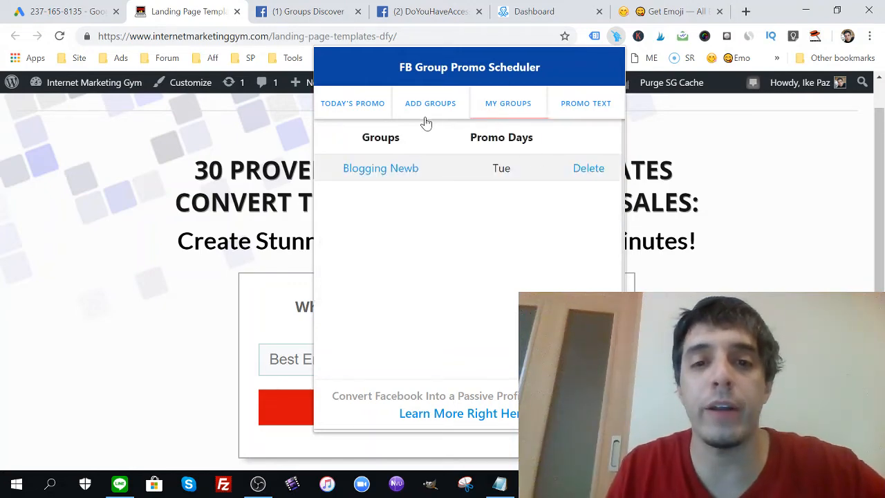
{"action": "left_click", "coordinate": [430, 102]}
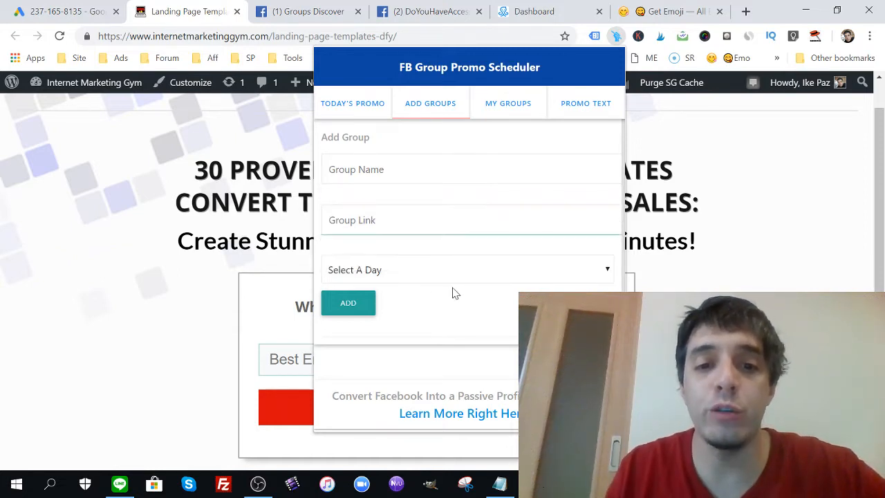
{"action": "left_click", "coordinate": [468, 269]}
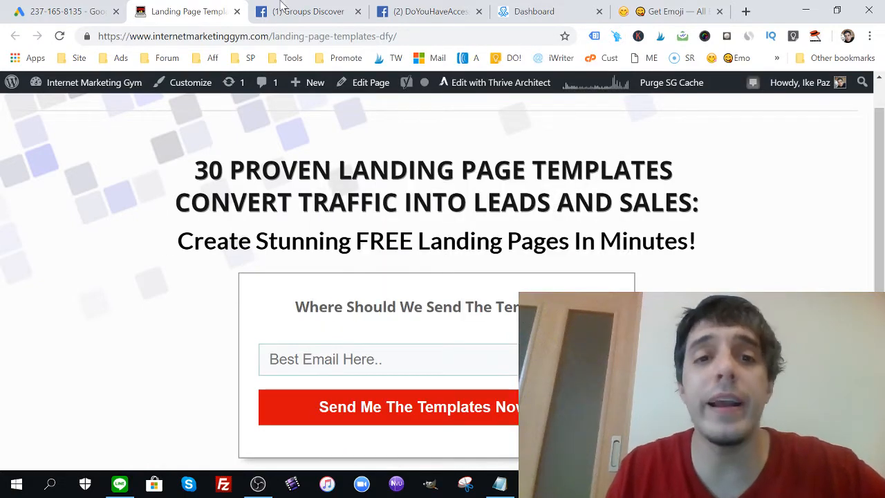
- Return to the Facebook groups list and open the Blogging Boost group
{"action": "left_click", "coordinate": [310, 11]}
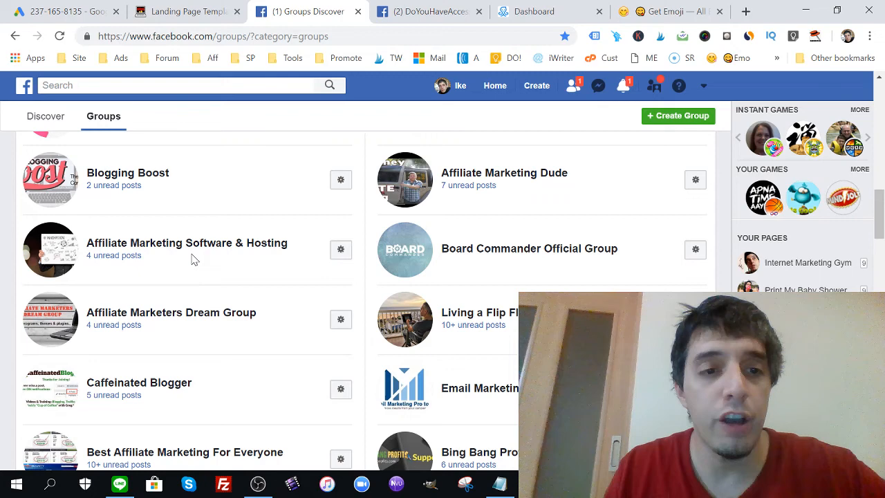
{"action": "mouse_move", "coordinate": [127, 172]}
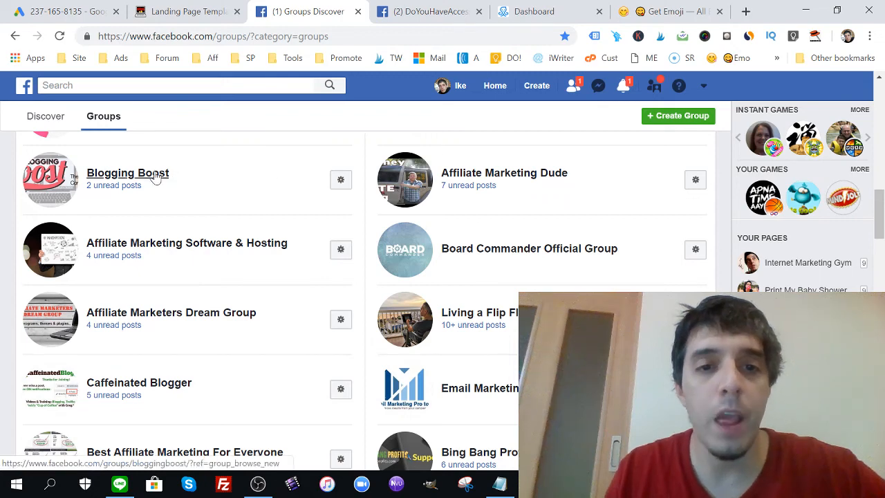
{"action": "left_click", "coordinate": [127, 173]}
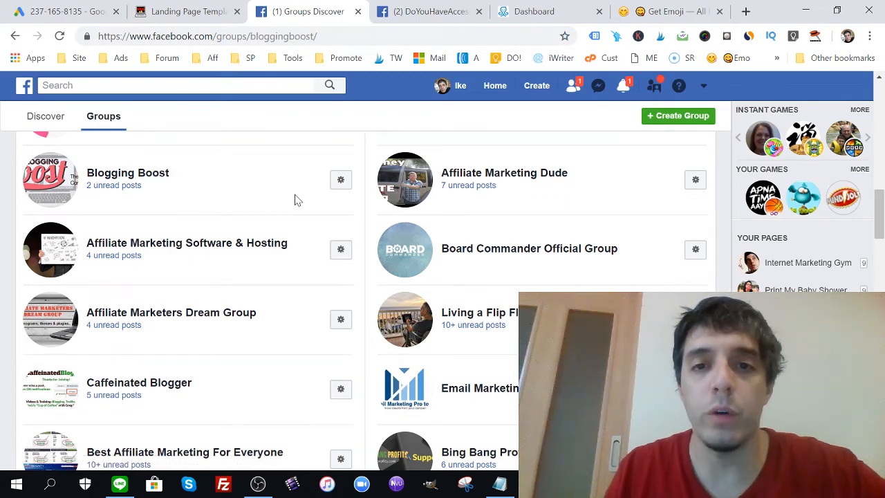
{"action": "left_click", "coordinate": [127, 171]}
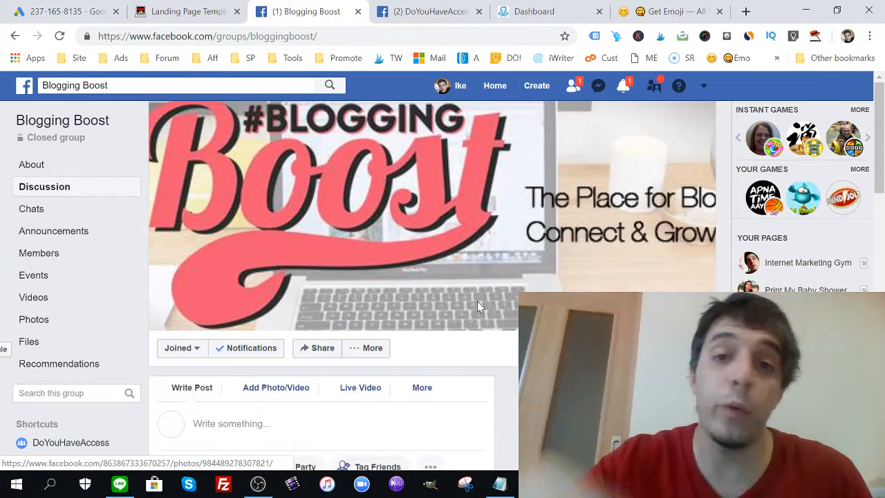
- Read Blogging Boost's announcement rules and close that group's tab
{"action": "scroll", "scroll_direction": "down", "scroll_amount": 3}
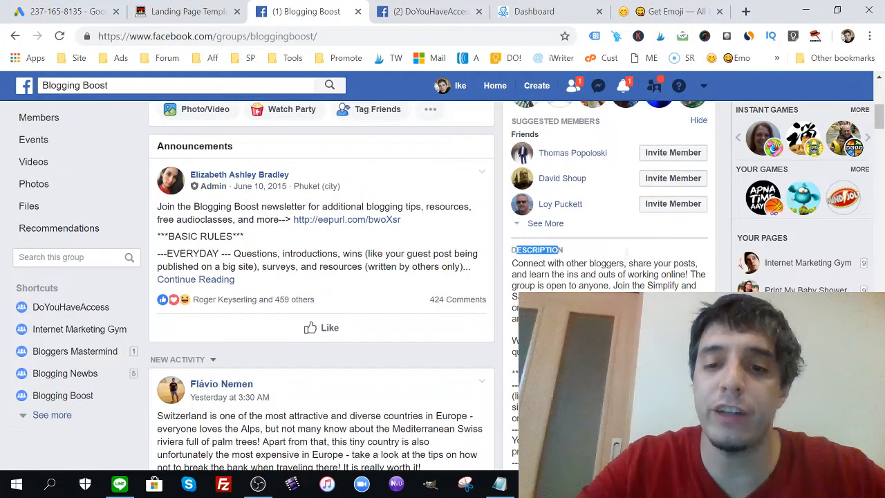
{"action": "scroll", "scroll_direction": "down", "scroll_amount": 3}
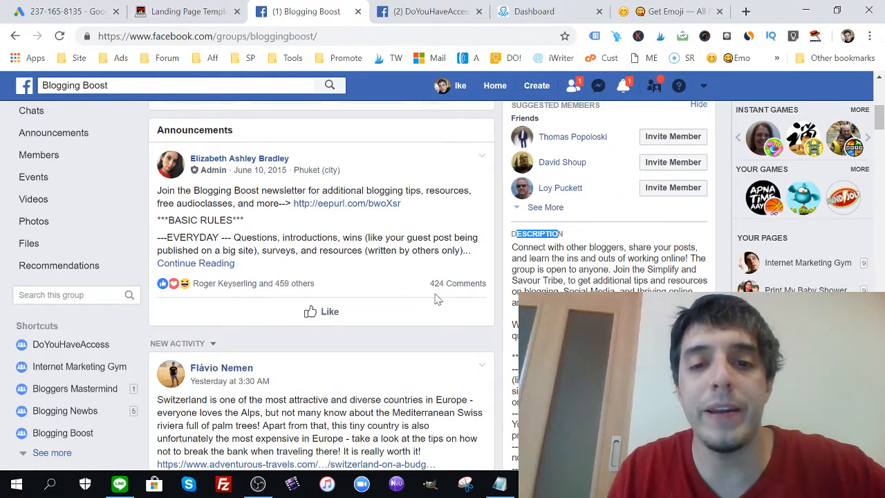
{"action": "left_click", "coordinate": [458, 284]}
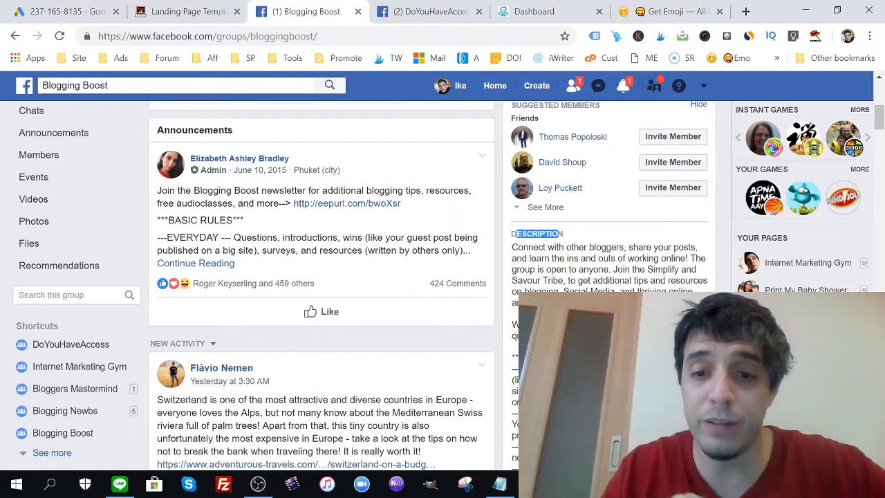
{"action": "scroll", "scroll_direction": "down", "scroll_amount": 3}
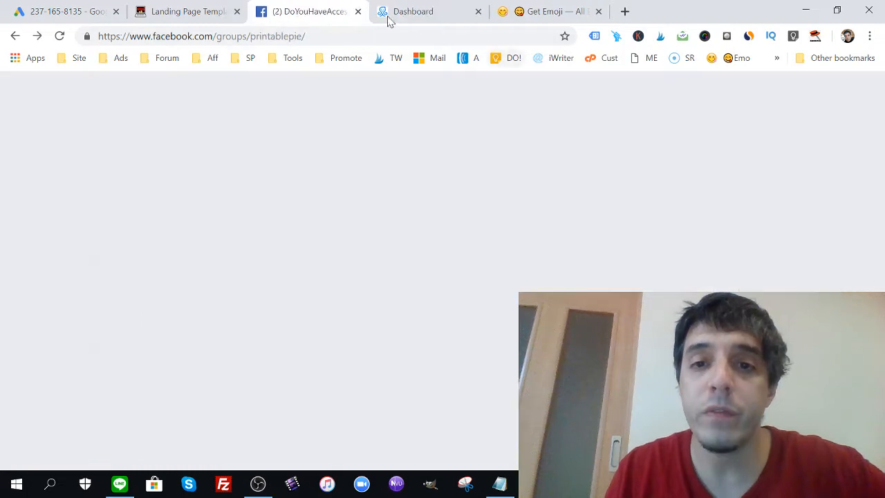
- Go to the Facebook groups list via the promotion bookmarks folder
{"action": "left_click", "coordinate": [183, 12]}
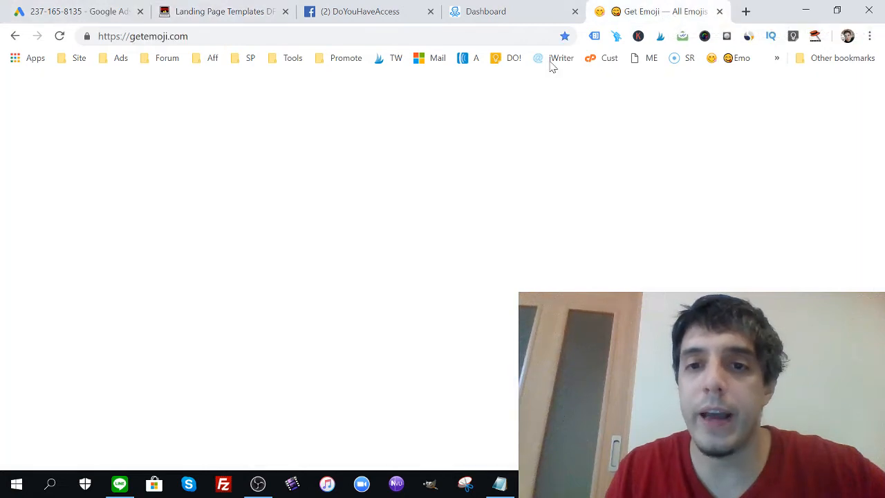
{"action": "left_click", "coordinate": [346, 58]}
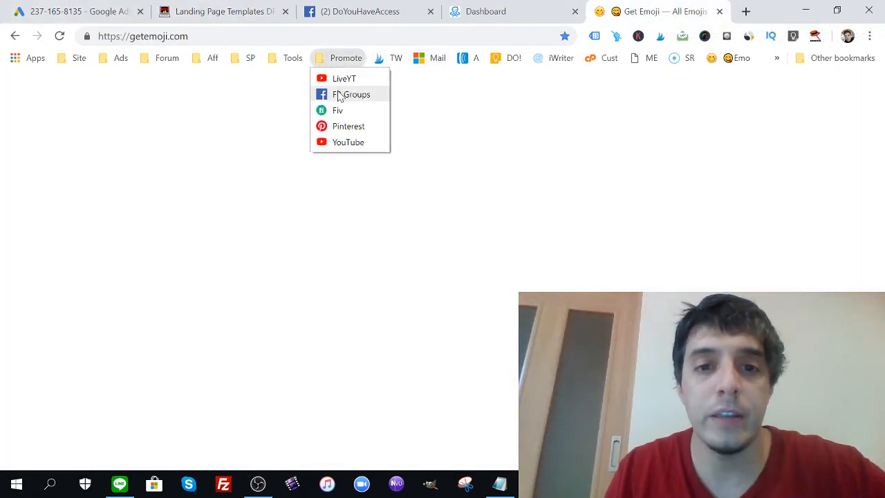
{"action": "left_click", "coordinate": [351, 94]}
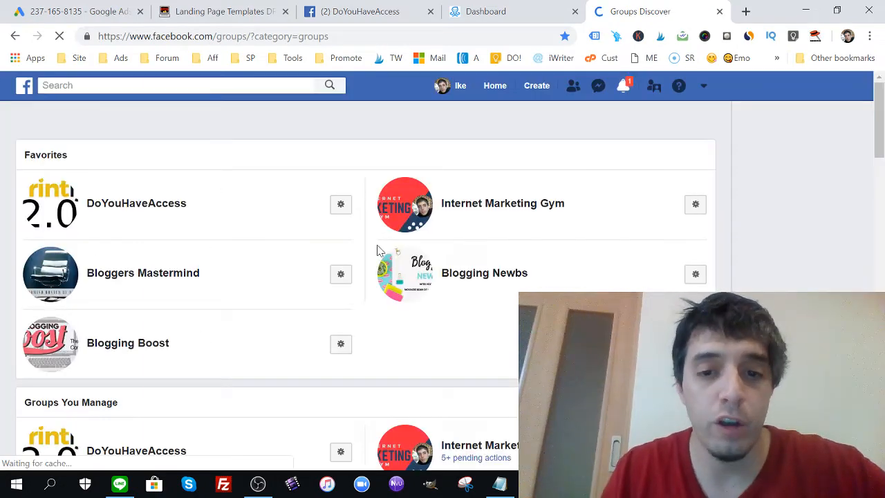
{"action": "scroll", "scroll_direction": "down", "scroll_amount": 3}
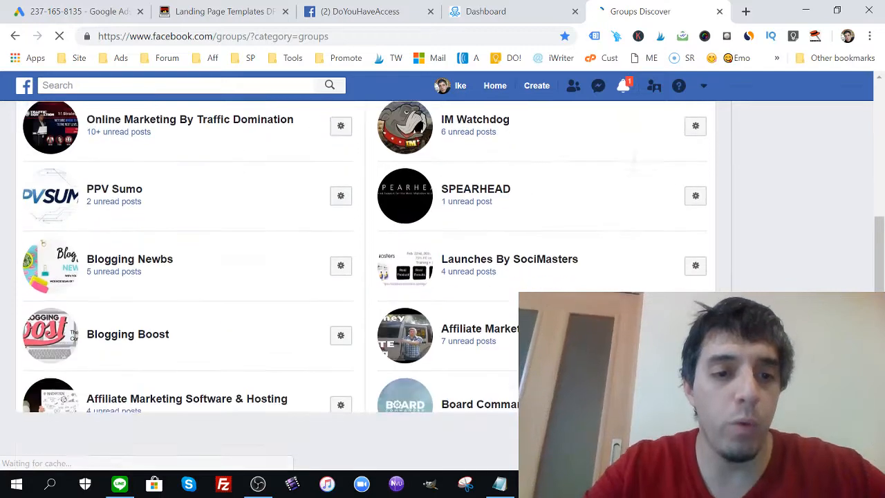
{"action": "scroll", "scroll_direction": "down", "scroll_amount": 3}
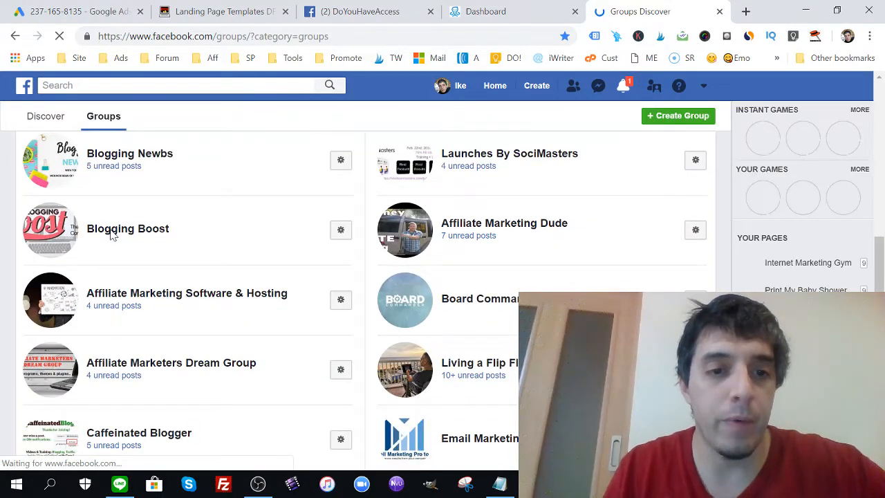
- Copy the Blogging Boost group's link and bring up the promo scheduler
{"action": "right_click", "coordinate": [127, 229]}
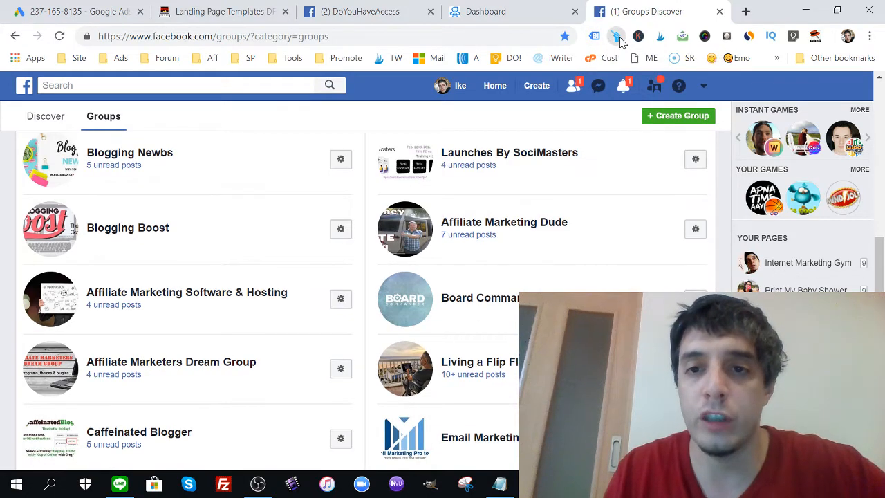
{"action": "left_click", "coordinate": [617, 36]}
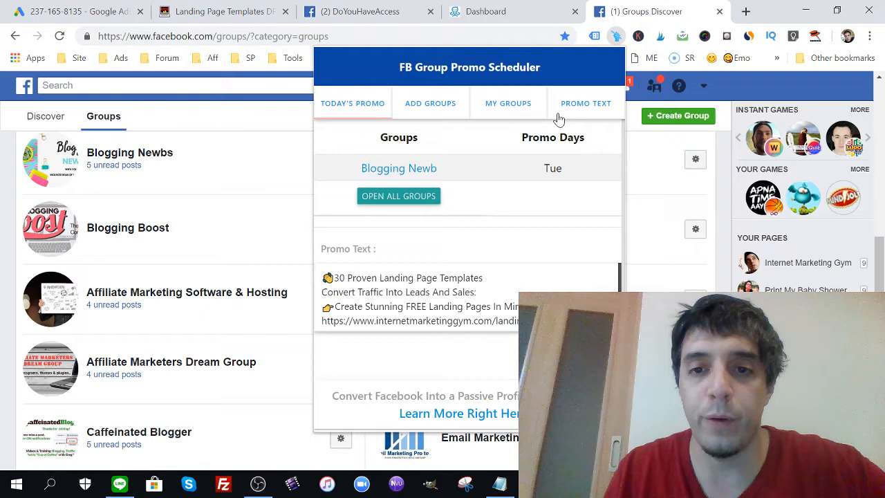
- Add the group 'Blog Boost' with its facebook.com/groups/bloggingboost link, scheduled for Monday
{"action": "left_click", "coordinate": [430, 102]}
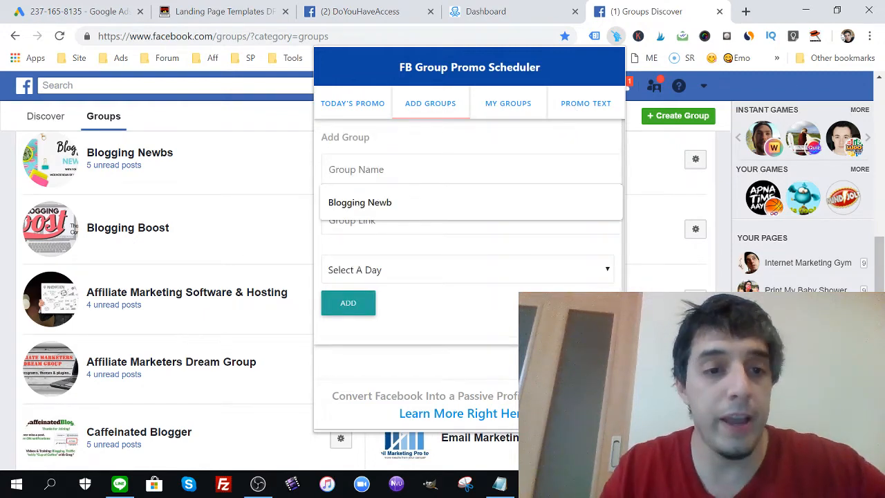
{"action": "type", "text": "Blo"}
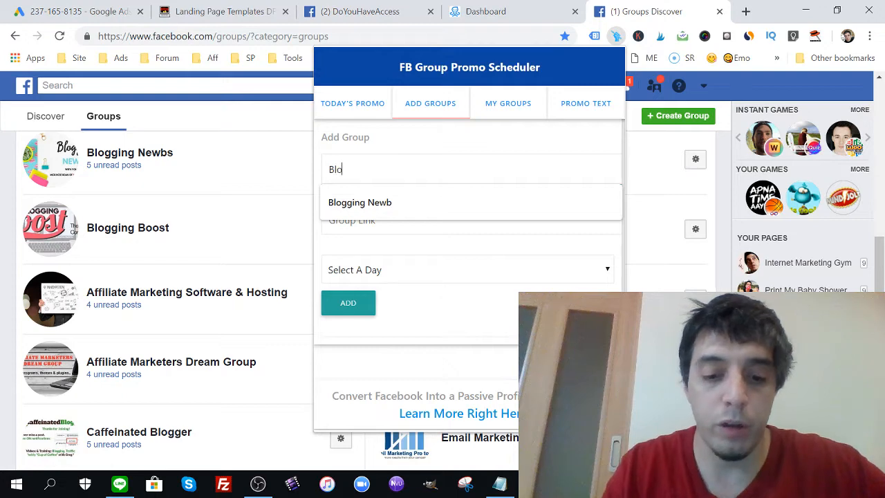
{"action": "type", "text": "Blog Boost"}
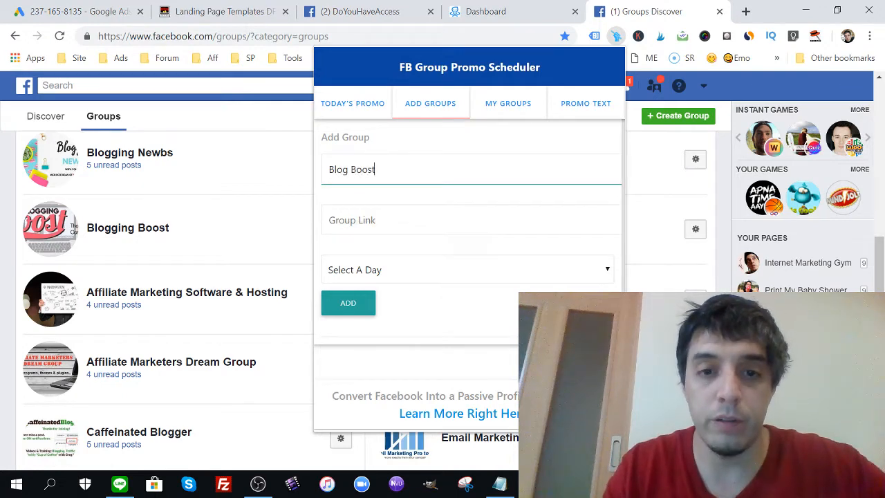
{"action": "type", "text": "www.facebook.com/groups/bloggingboost/?ref=group_browse_new"}
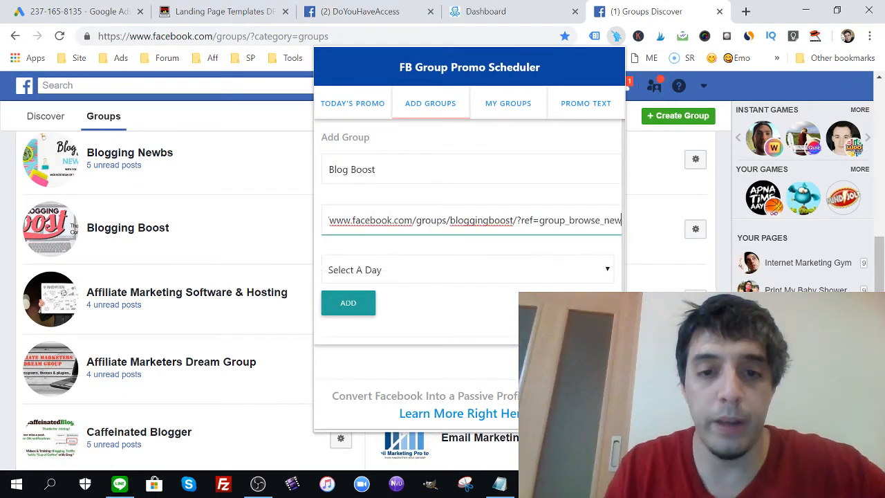
{"action": "left_click", "coordinate": [349, 303]}
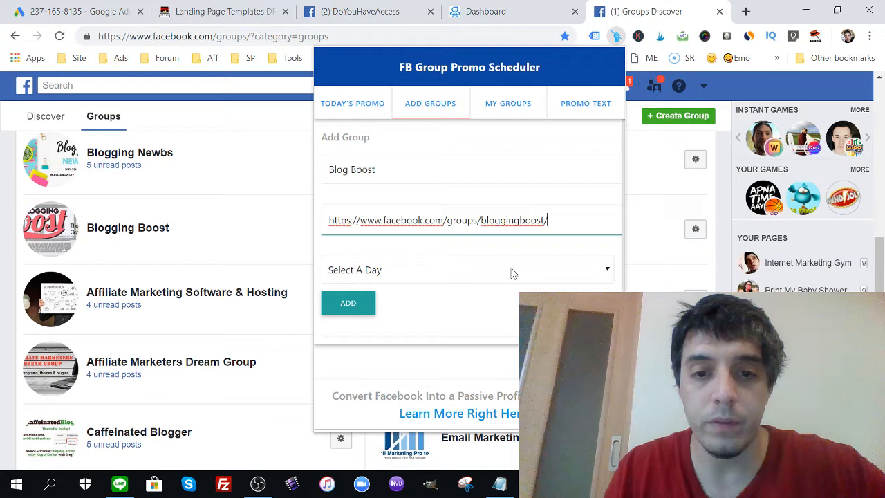
{"action": "left_click", "coordinate": [468, 268]}
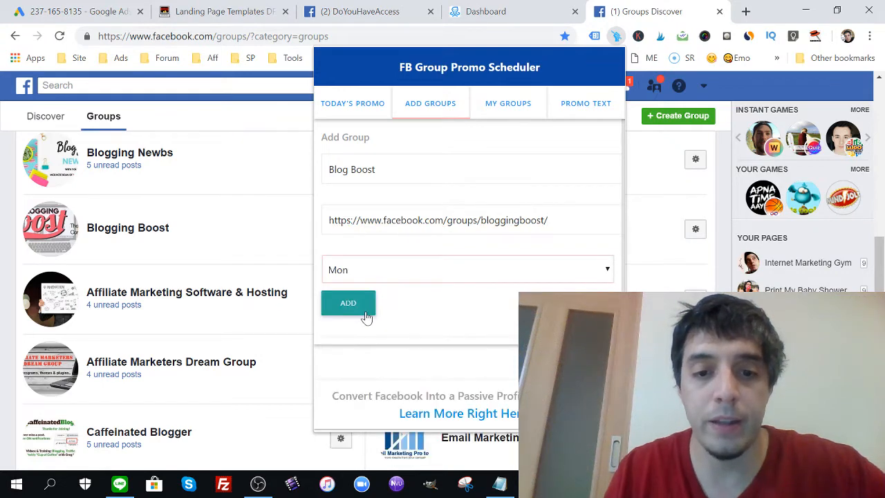
{"action": "left_click", "coordinate": [349, 303]}
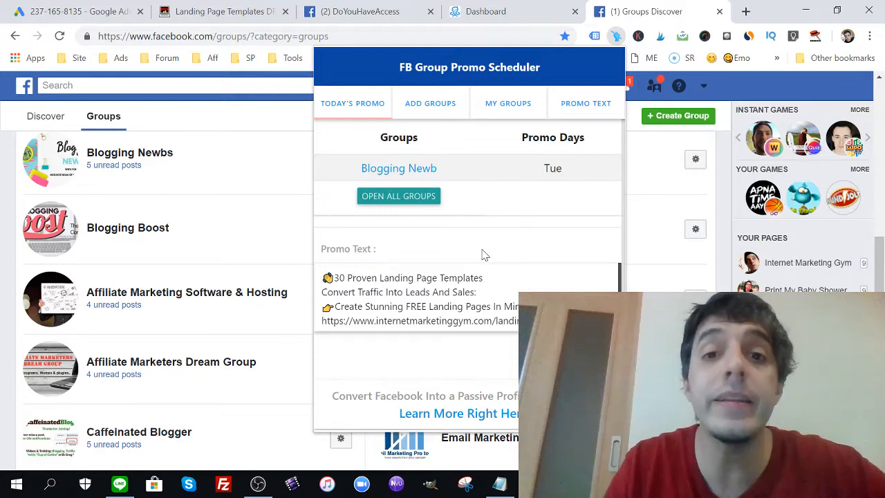
- Confirm Blog Boost and Blogging Newb are both in My Groups, then return to today's promo text
{"action": "left_click", "coordinate": [507, 102]}
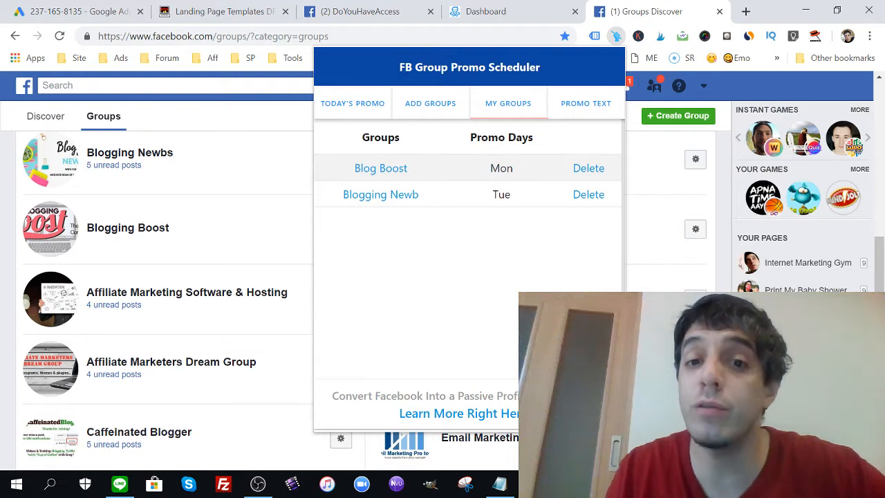
{"action": "left_click", "coordinate": [353, 103]}
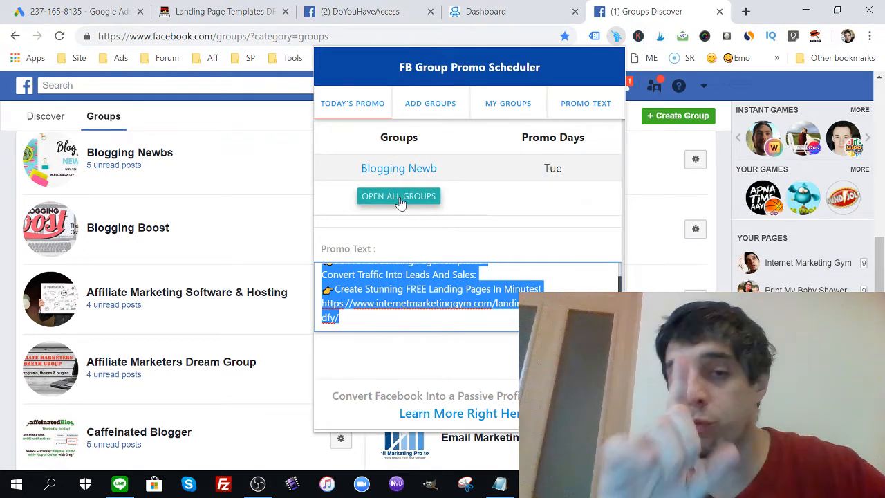
- Open today's promo groups on Facebook and start a new post in Blogging Newbs
{"action": "left_click", "coordinate": [398, 196]}
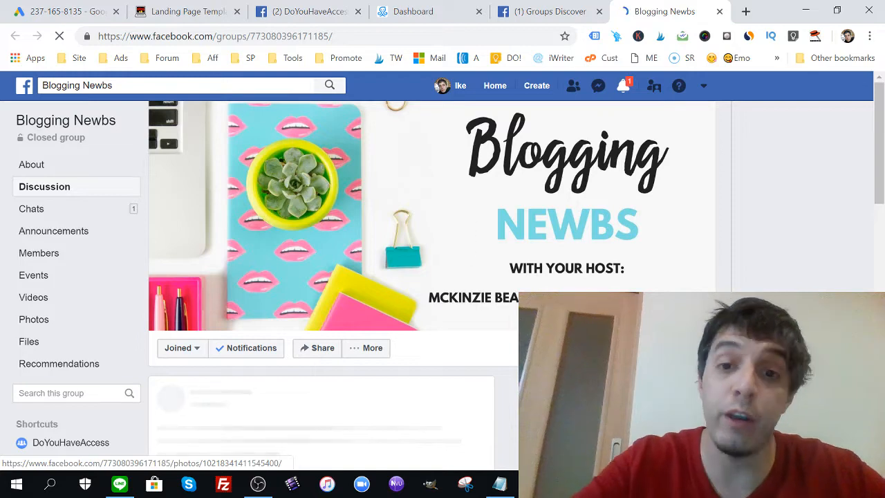
{"action": "scroll", "scroll_direction": "down", "scroll_amount": 3}
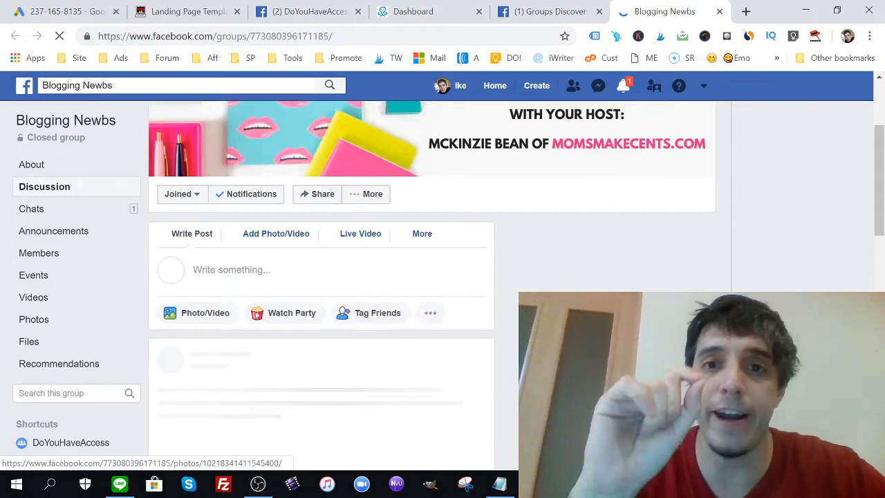
{"action": "scroll", "scroll_direction": "down", "scroll_amount": 3}
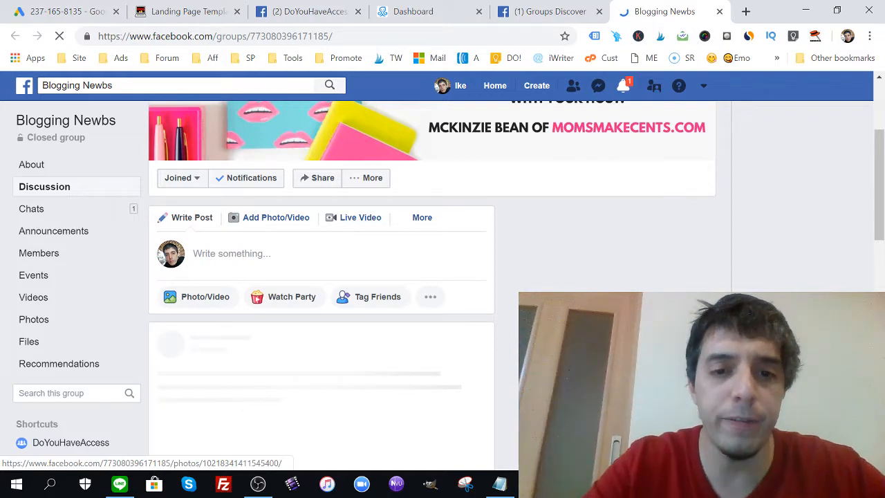
{"action": "scroll", "scroll_direction": "down", "scroll_amount": 3}
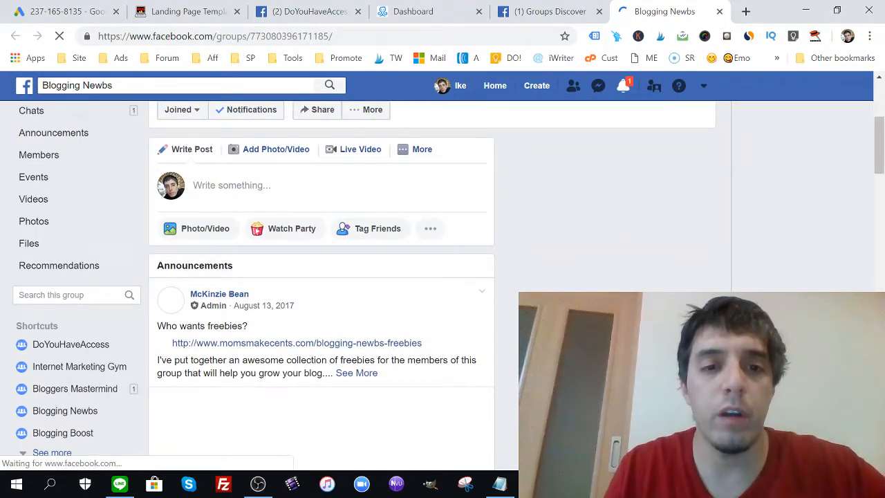
{"action": "left_click", "coordinate": [233, 186]}
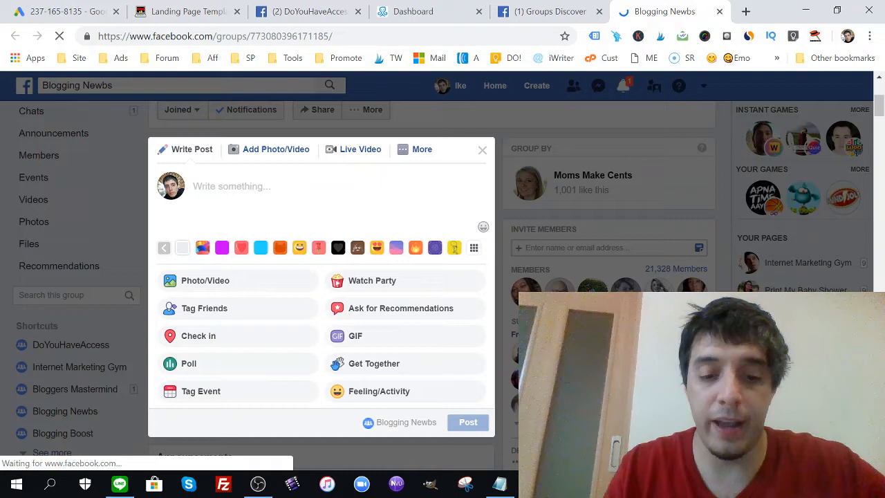
- Post the promo with #promoTuesday to Blogging Newbs, then move to the DoYouHaveAccess group
{"action": "type", "text": "#promo"}
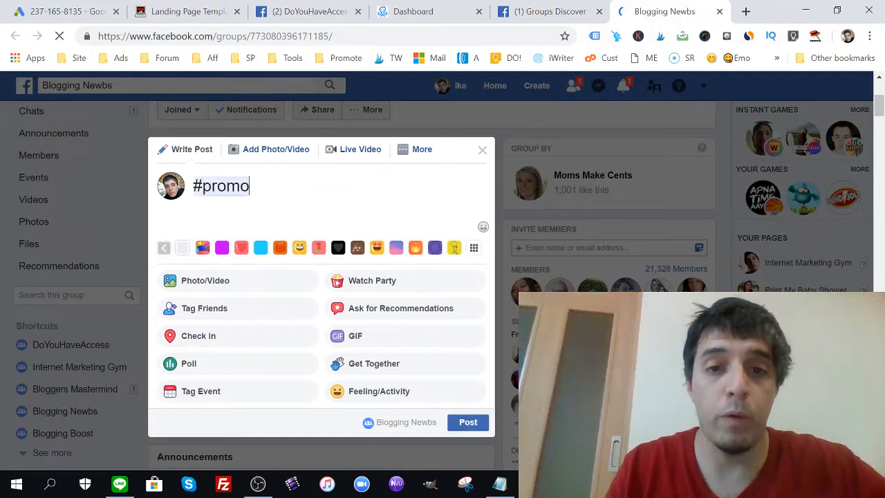
{"action": "type", "text": "Tue"}
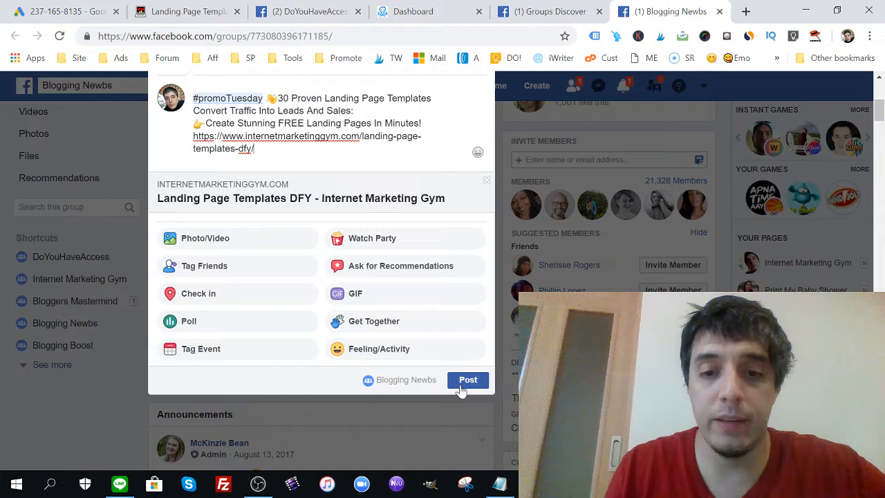
{"action": "left_click", "coordinate": [467, 379]}
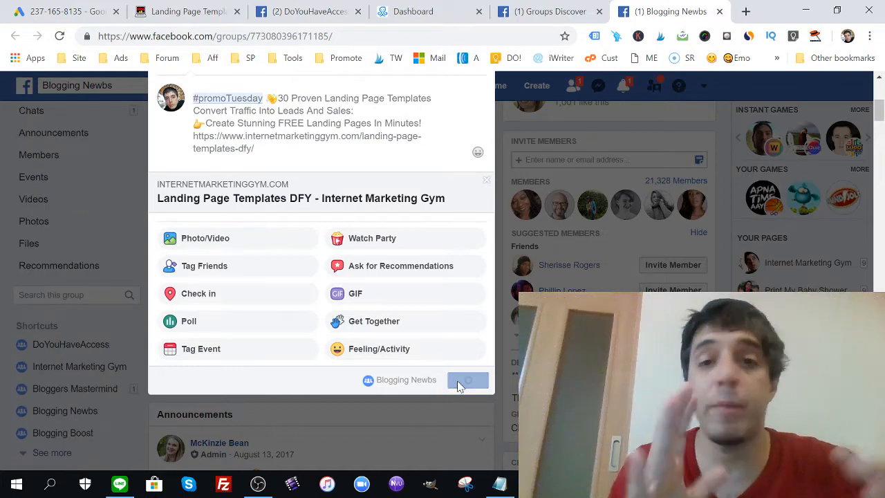
{"action": "left_click", "coordinate": [467, 379]}
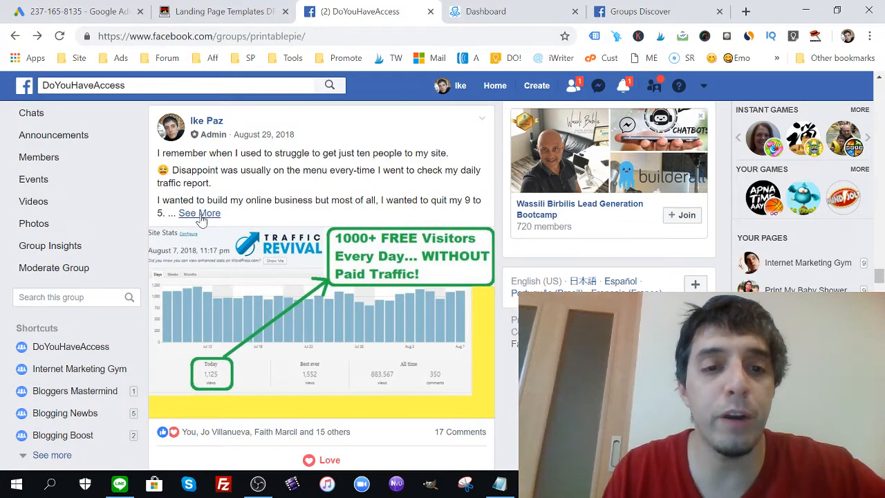
- Expand the Traffic Revival admin post with See More and read through its full text
{"action": "left_click", "coordinate": [199, 213]}
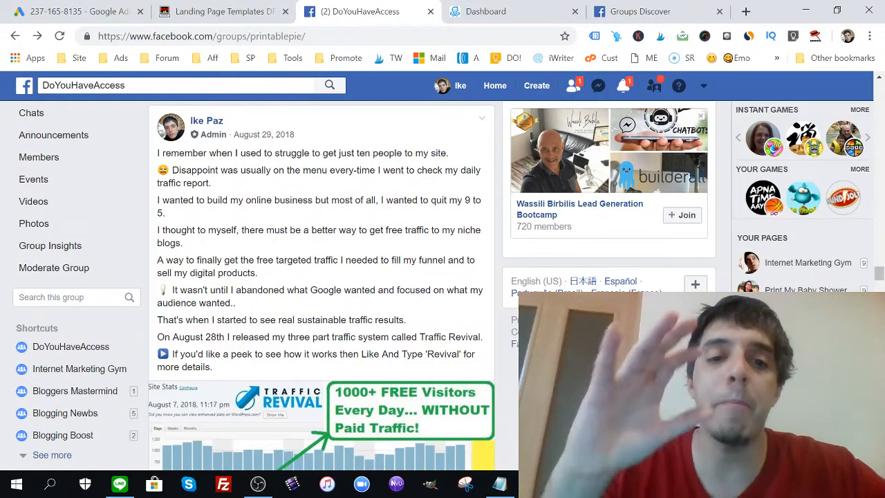
{"action": "scroll", "scroll_direction": "down", "scroll_amount": 3}
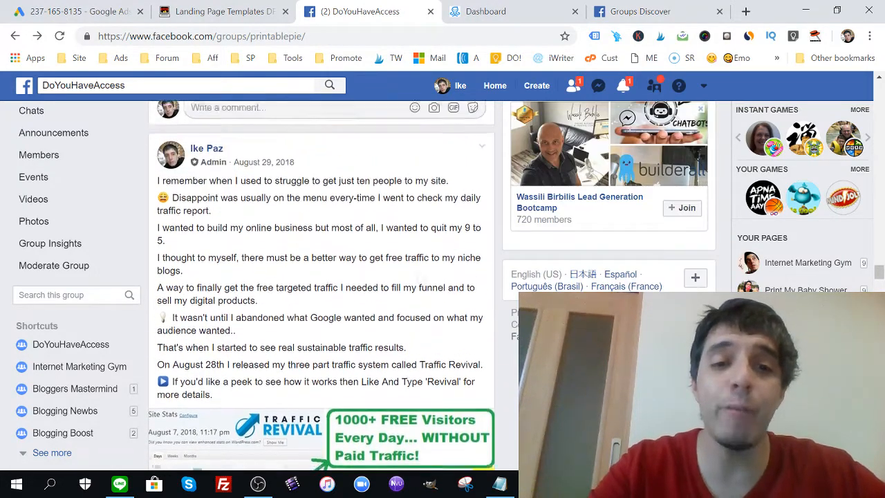
{"action": "scroll", "scroll_direction": "down", "scroll_amount": 3}
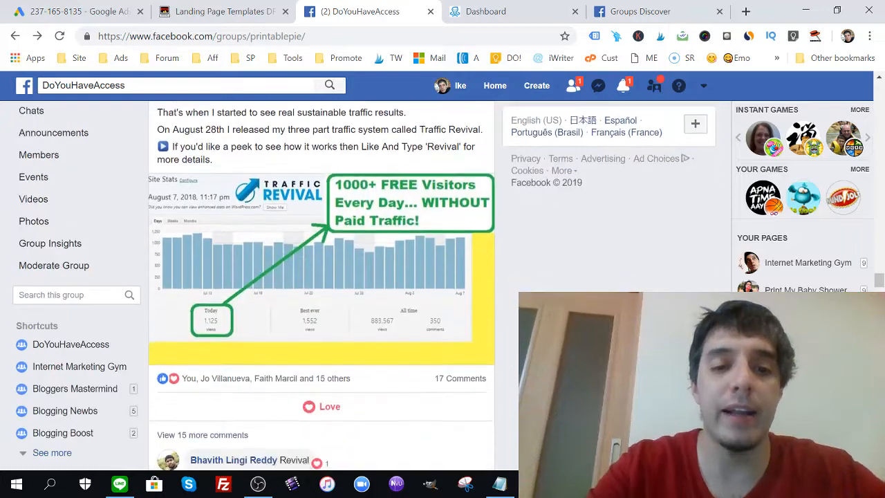
{"action": "scroll", "scroll_direction": "down", "scroll_amount": 3}
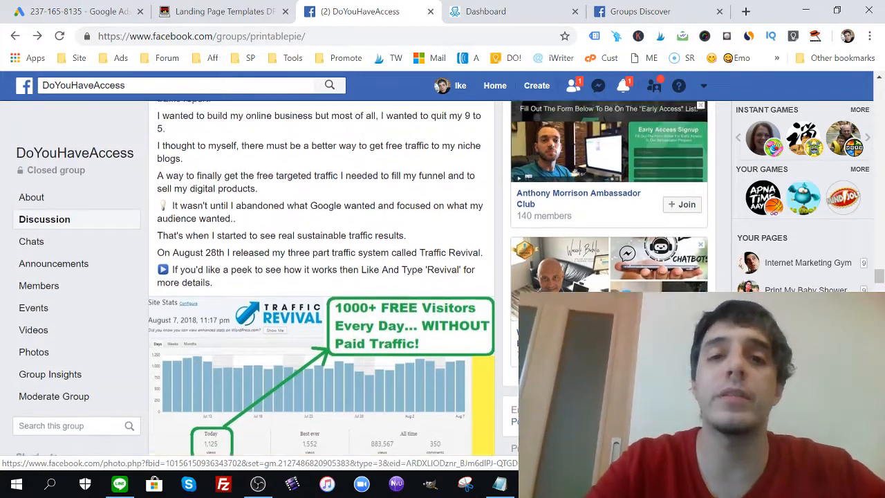
{"action": "scroll", "scroll_direction": "up", "scroll_amount": 3}
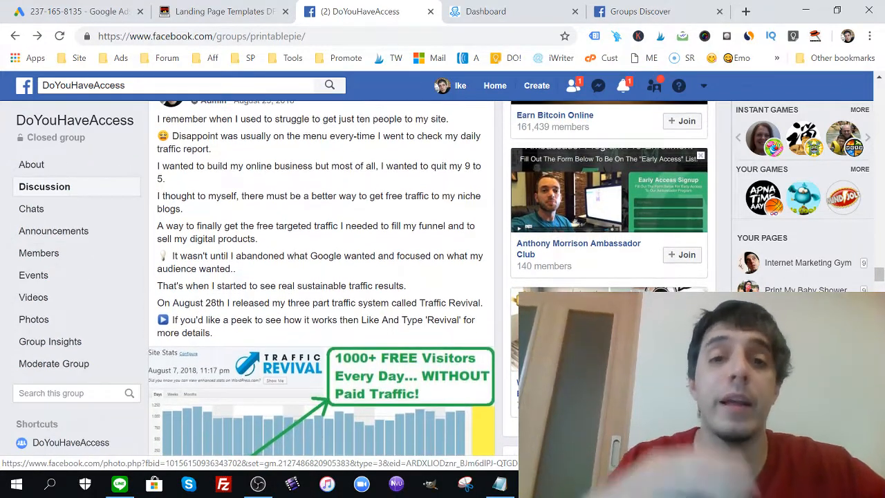
{"action": "scroll", "scroll_direction": "down", "scroll_amount": 3}
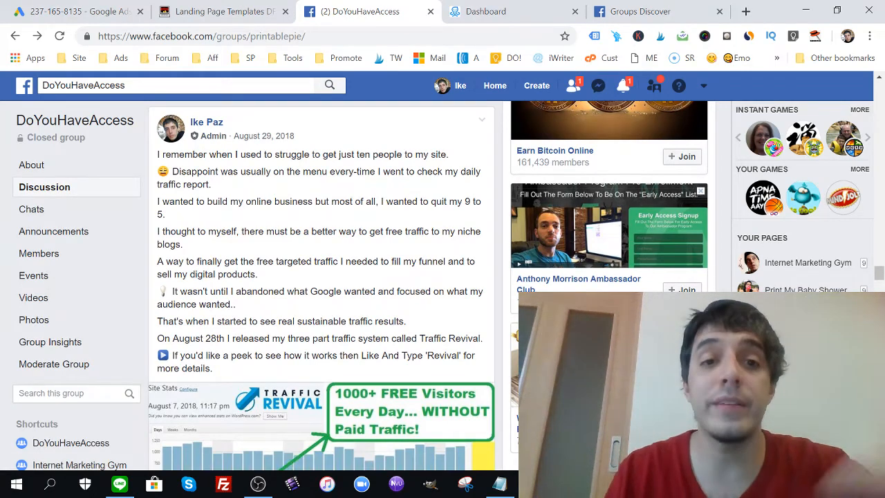
- Switch to the Landing Page Templates browser tab on Internet Marketing Gym
{"action": "left_click", "coordinate": [221, 11]}
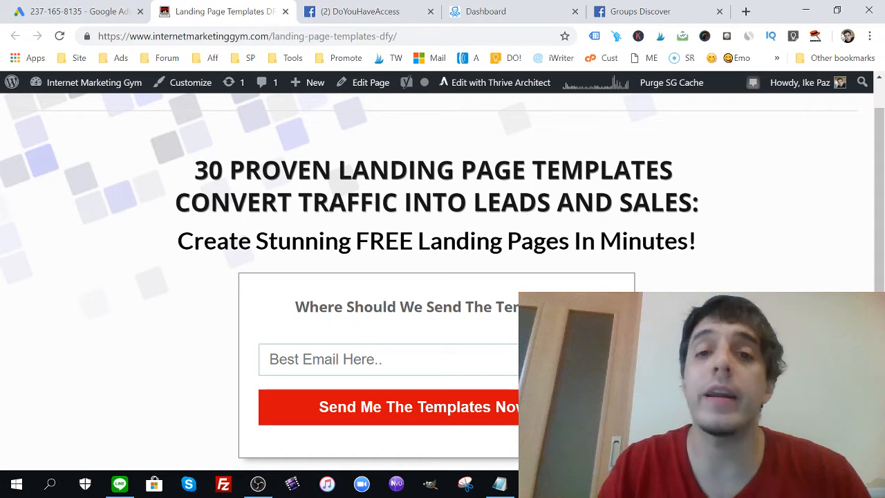
- Switch from the landing page templates page to the ManyChat Dashboard tab
{"action": "left_click", "coordinate": [487, 11]}
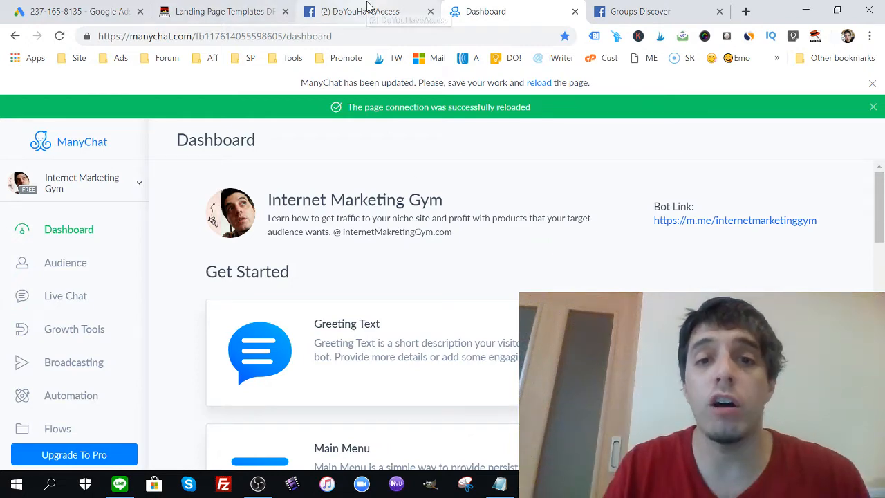
- Switch browser tabs back to the DoYouHaveAccess Facebook group's admin post
{"action": "left_click", "coordinate": [360, 11]}
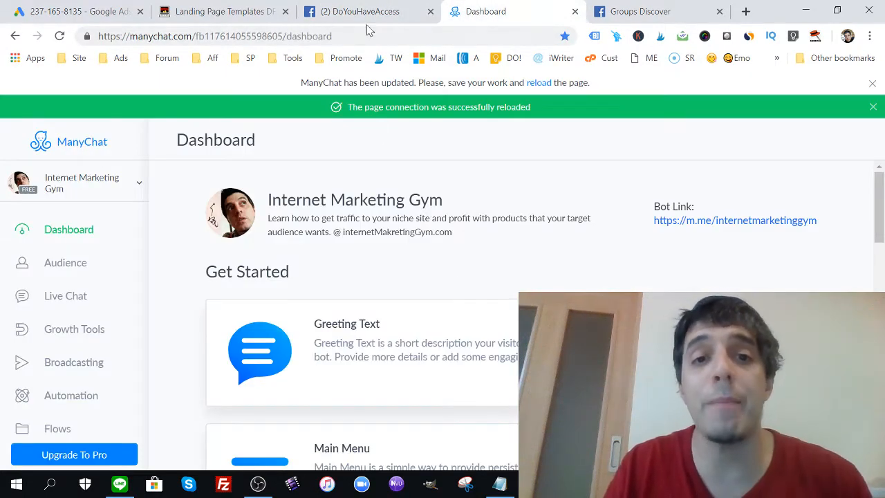
{"action": "left_click", "coordinate": [367, 11]}
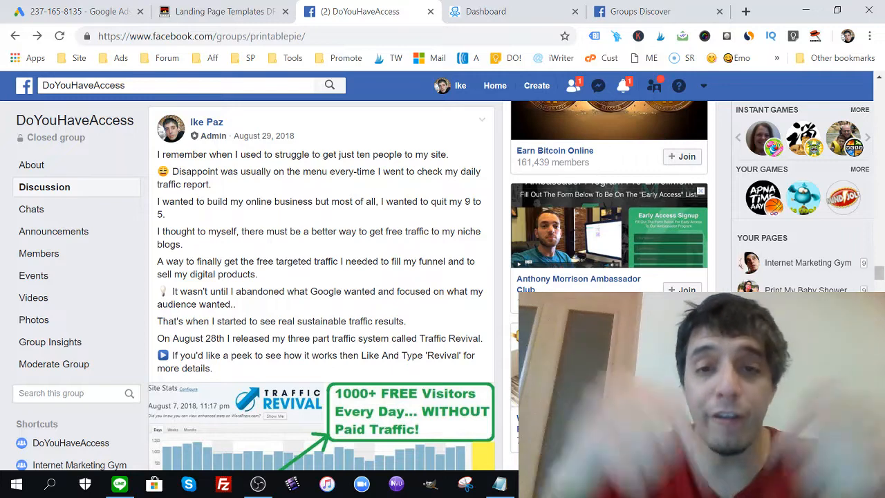